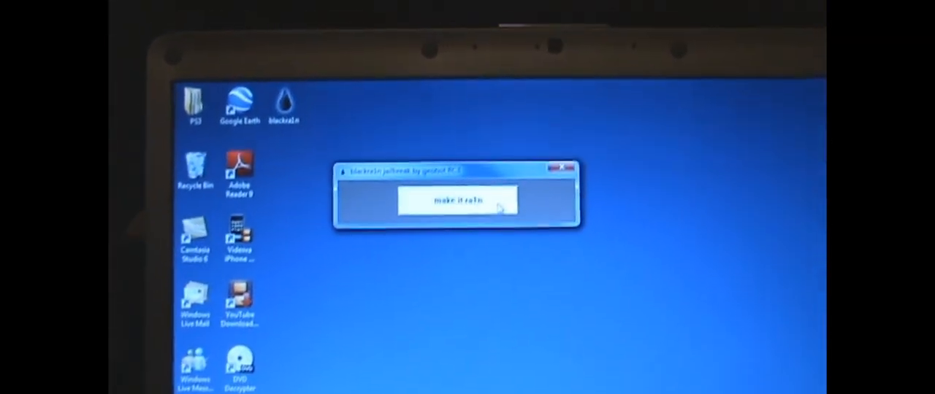
Start the jailbreak with 'make it rain' so the device begins entering recovery mode.
{"action": "left_click", "coordinate": [460, 201]}
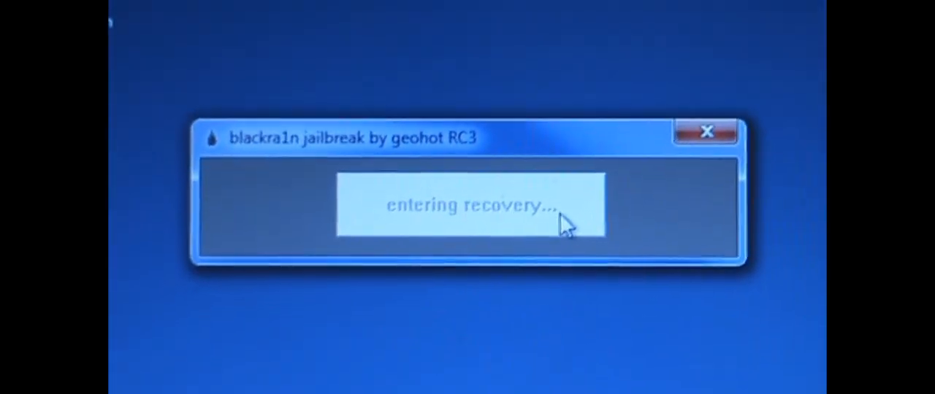